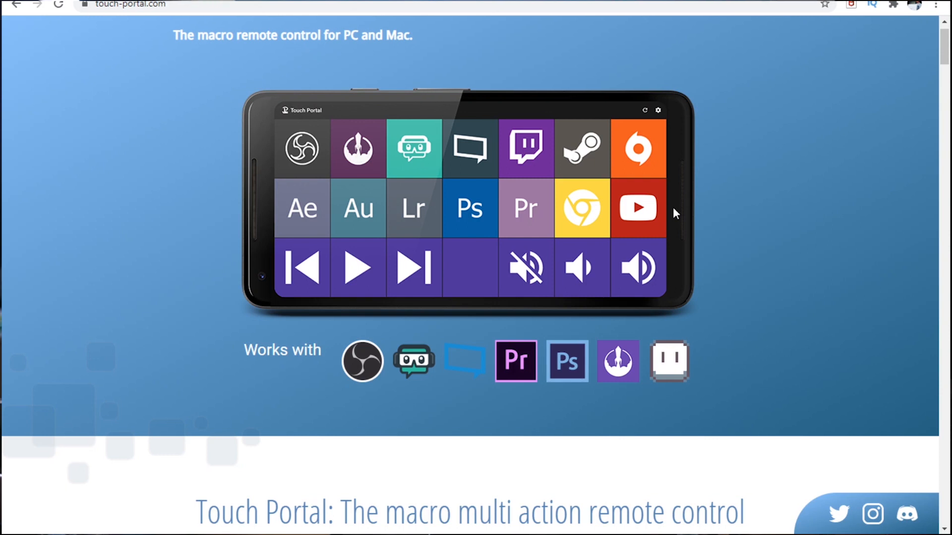
Scroll the Touch Portal homepage down to the download and setup steps
scroll("down", 3)
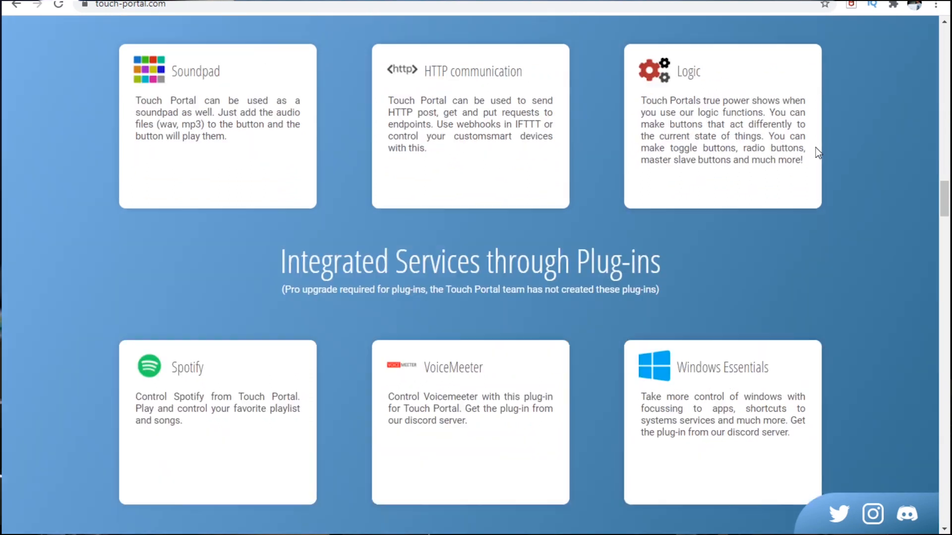
scroll("down", 3)
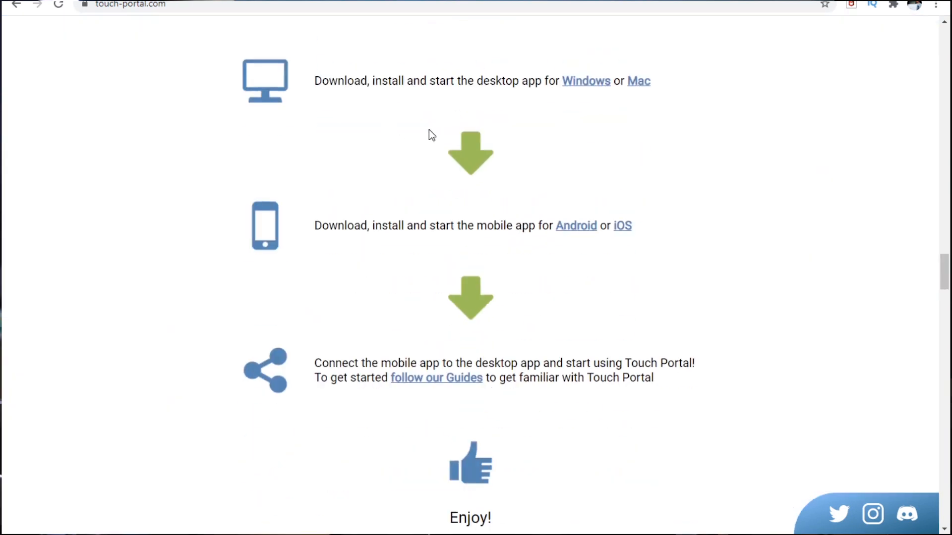
scroll("up", 3)
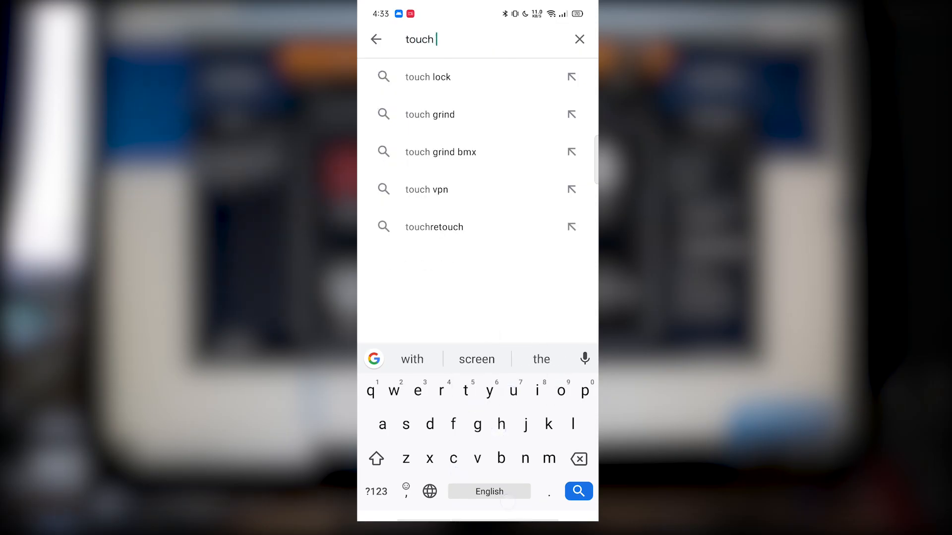
Search the Play Store for "touch portal" and open the installed Touch Portal app page
type("porta")
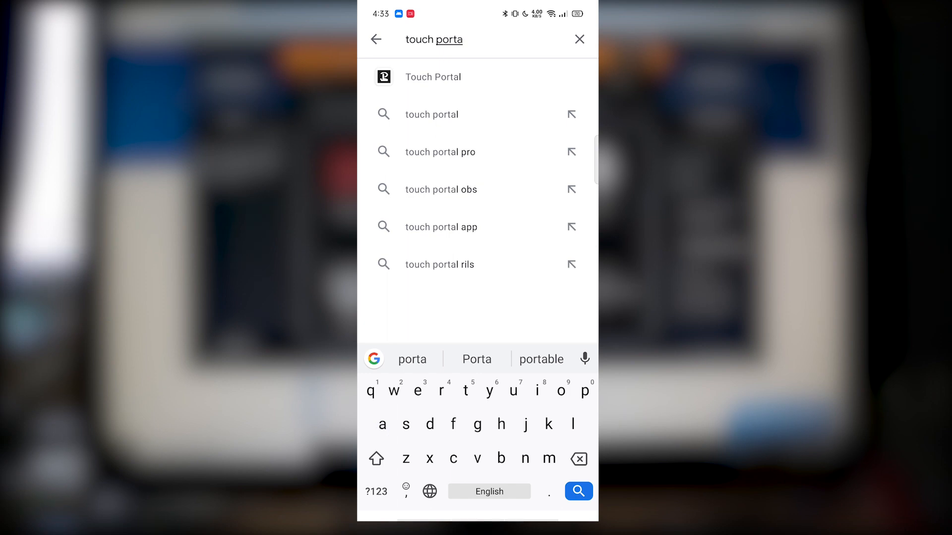
left_click(433, 77)
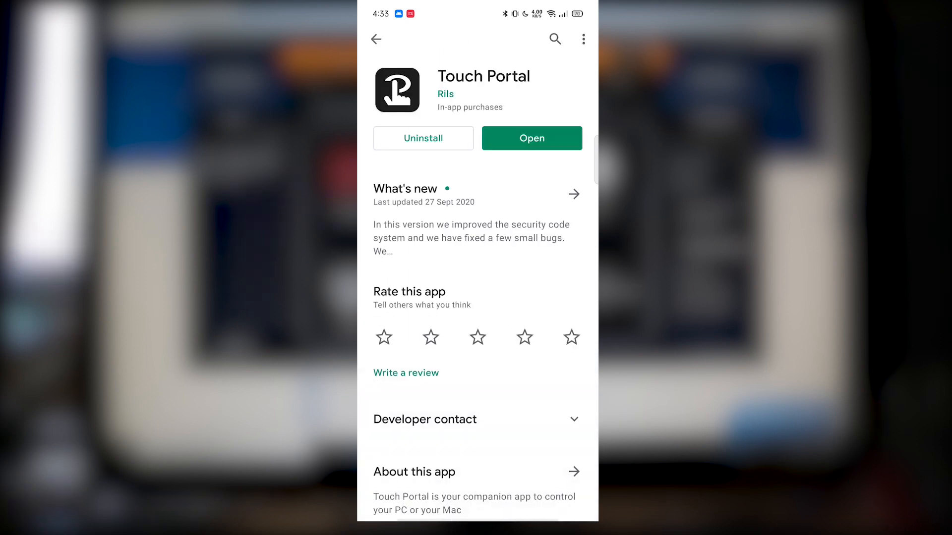
left_click(531, 138)
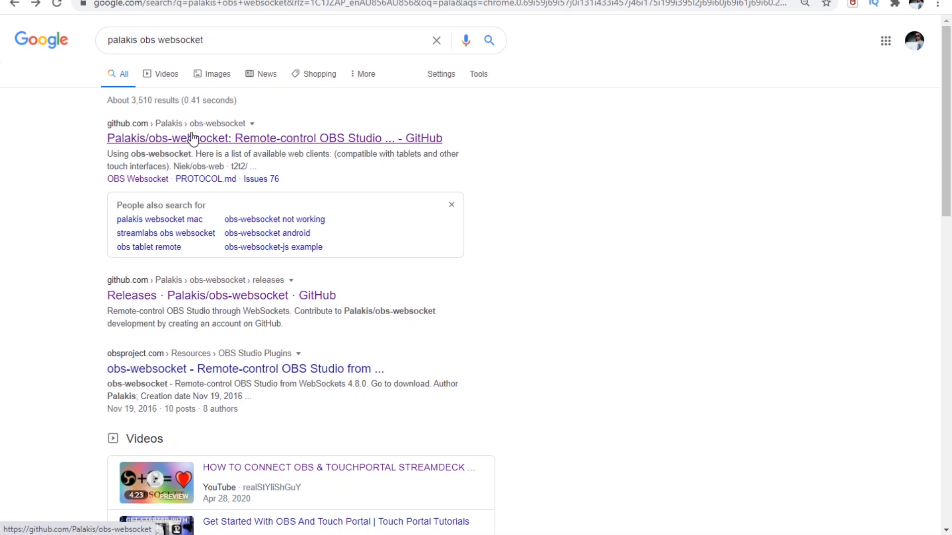
Open the Palakis/obs-websocket repository and follow its README link to the Releases page
left_click(192, 138)
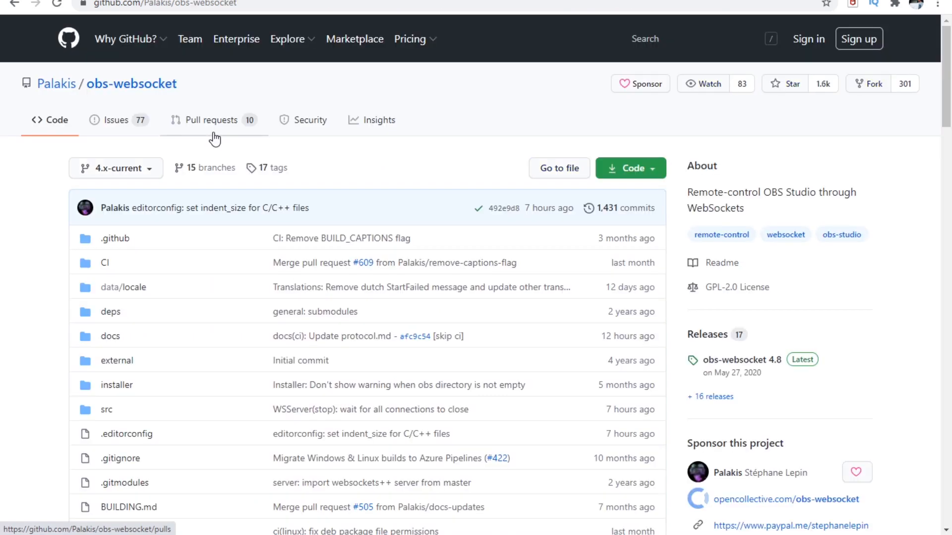
scroll("down", 3)
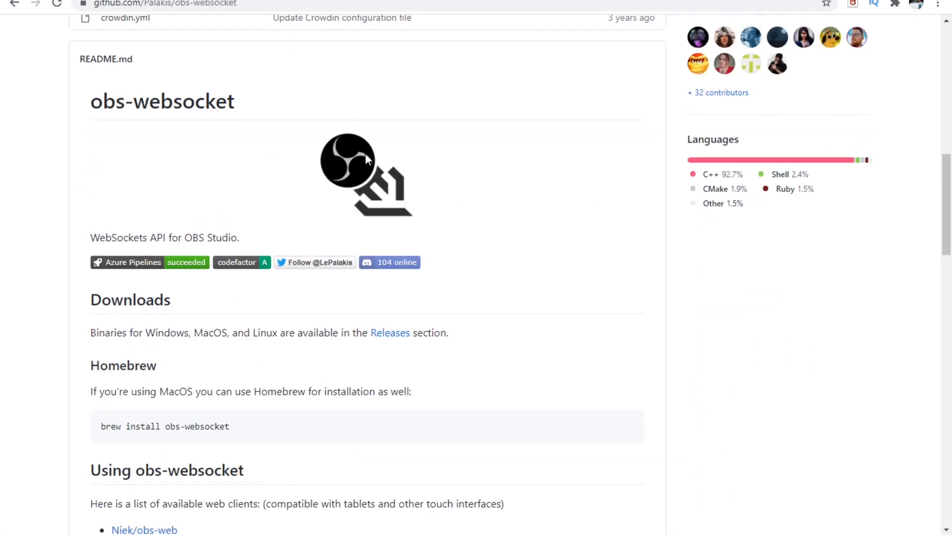
scroll("down", 3)
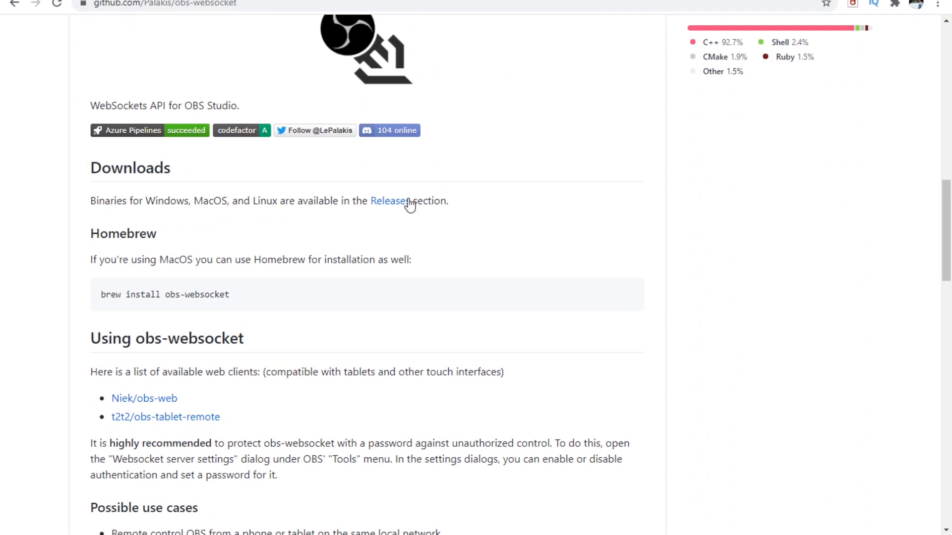
left_click(390, 201)
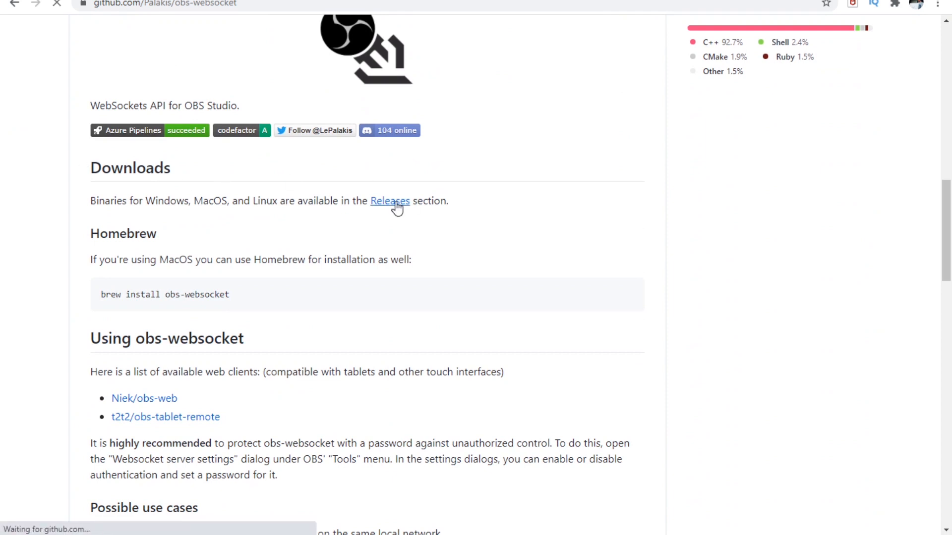
left_click(390, 201)
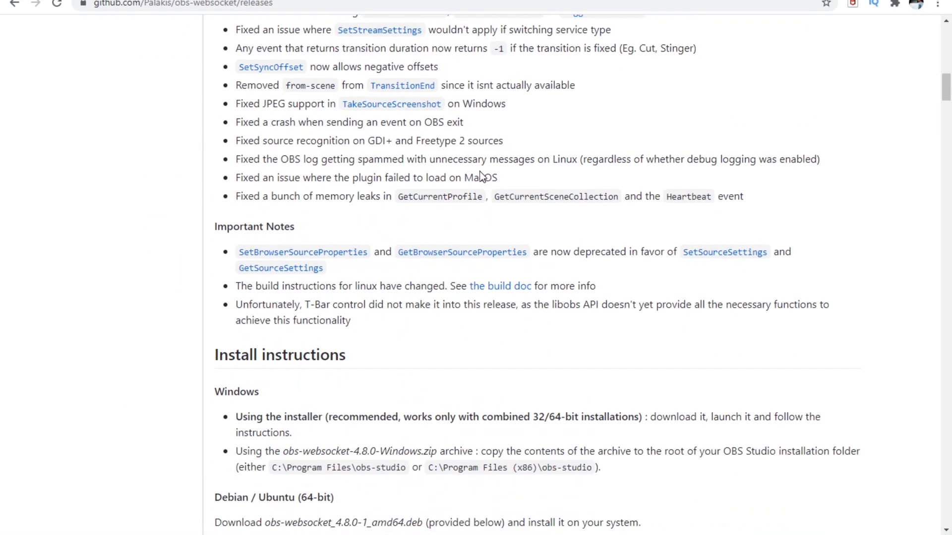
scroll("down", 3)
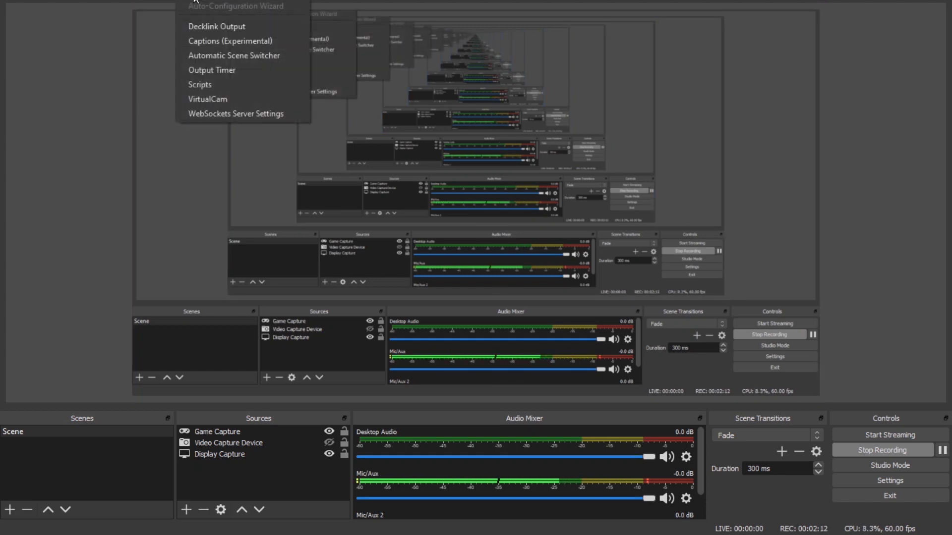
mouse_move(241, 113)
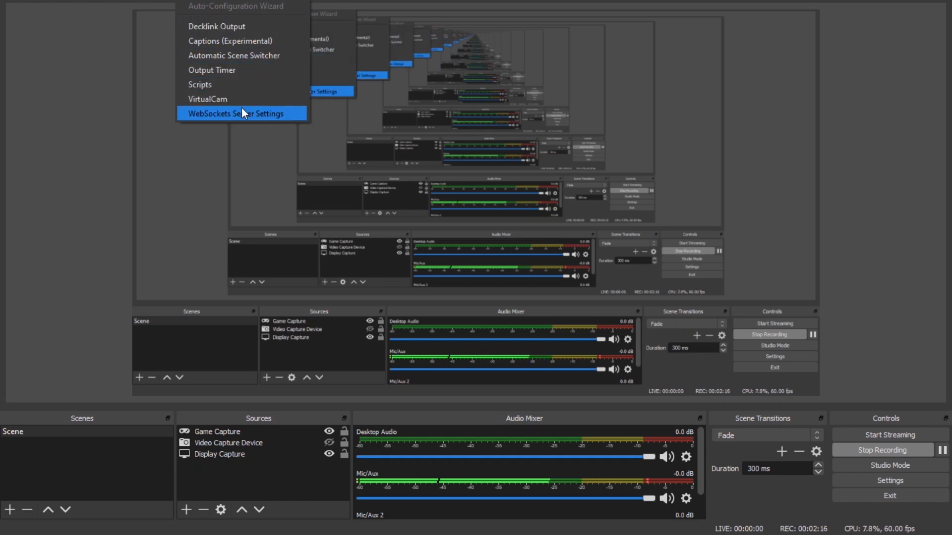
Choose WebSockets Server Settings from the OBS Tools menu
left_click(241, 114)
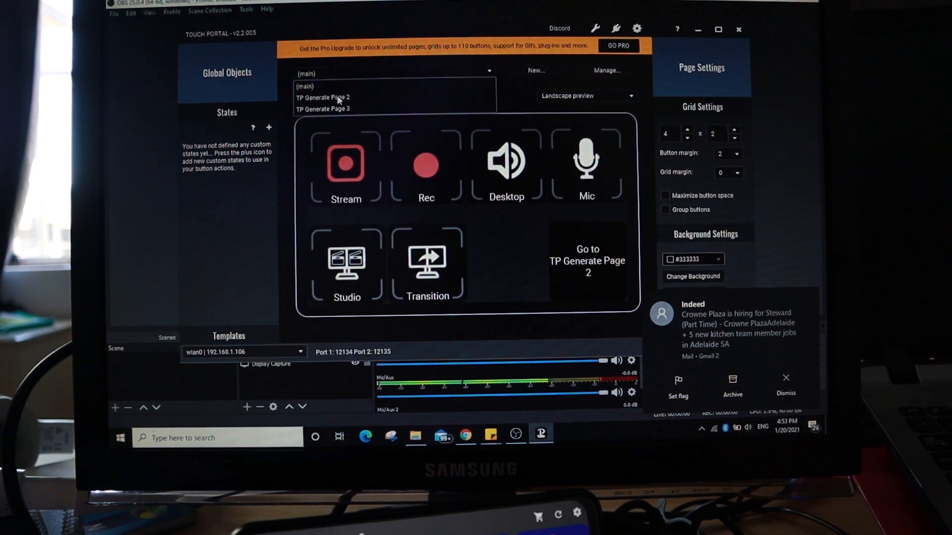
Edit the Selection button and expand the Run & Open action category
left_click(322, 98)
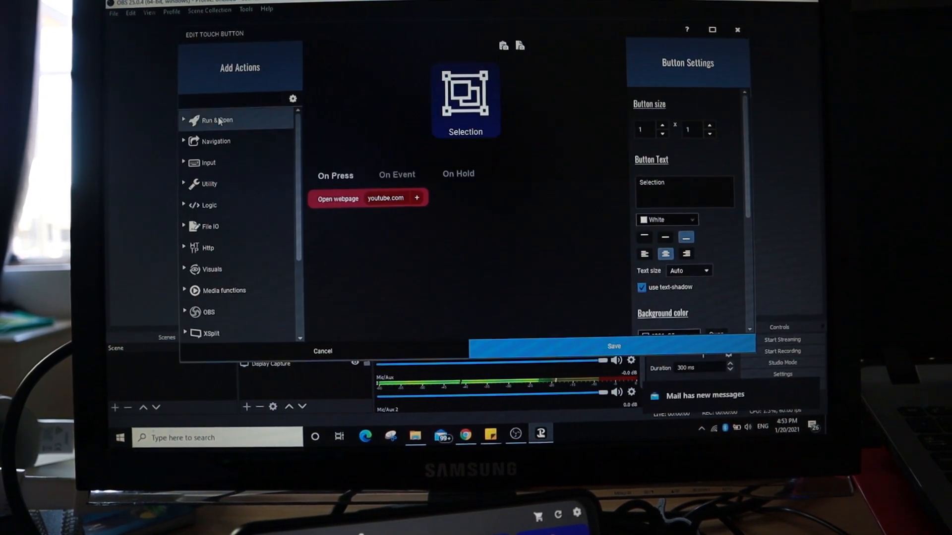
left_click(216, 120)
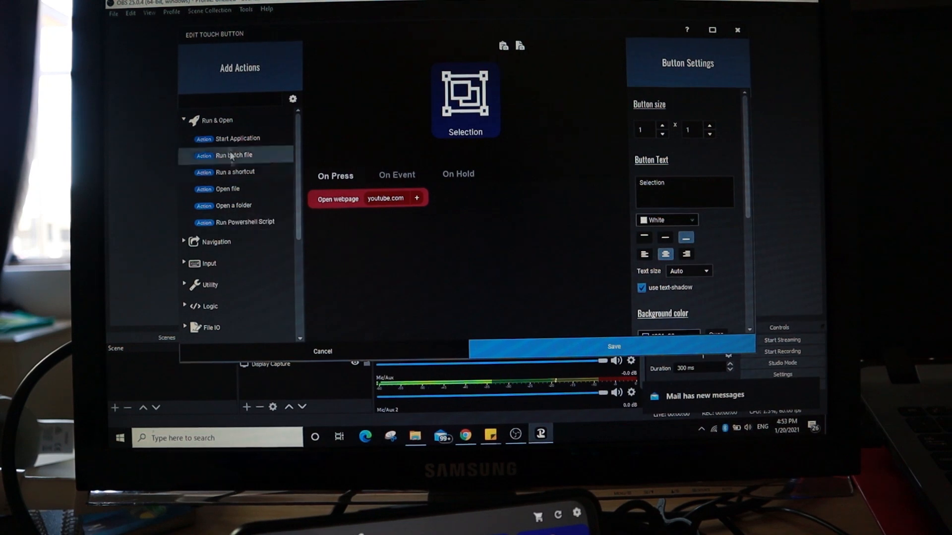